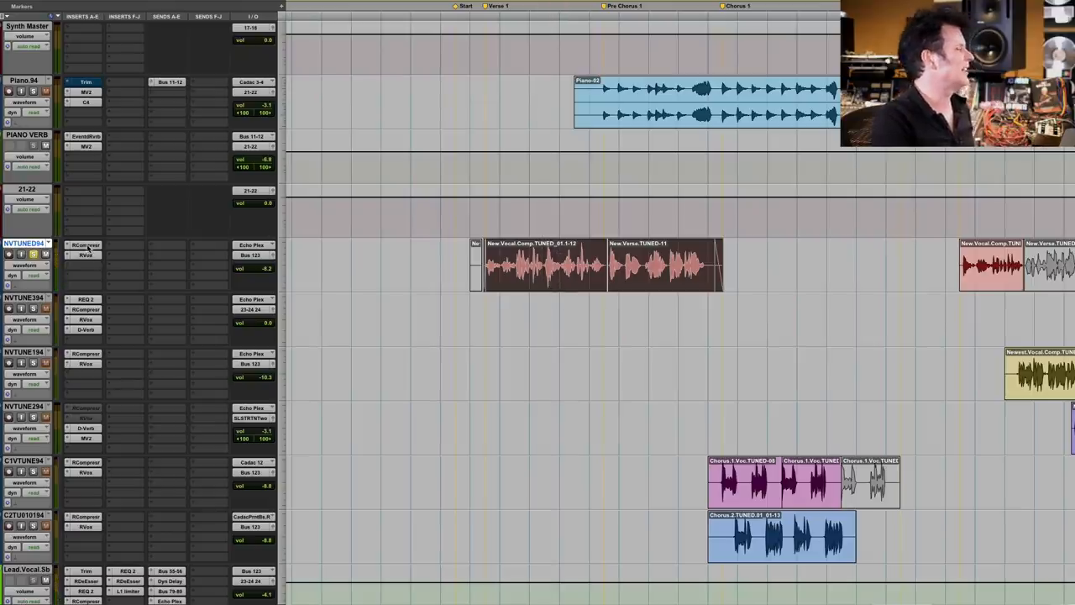
# - Scroll through the session to locate the NVTUNED94 lead vocal track
pyautogui.scroll(-3)
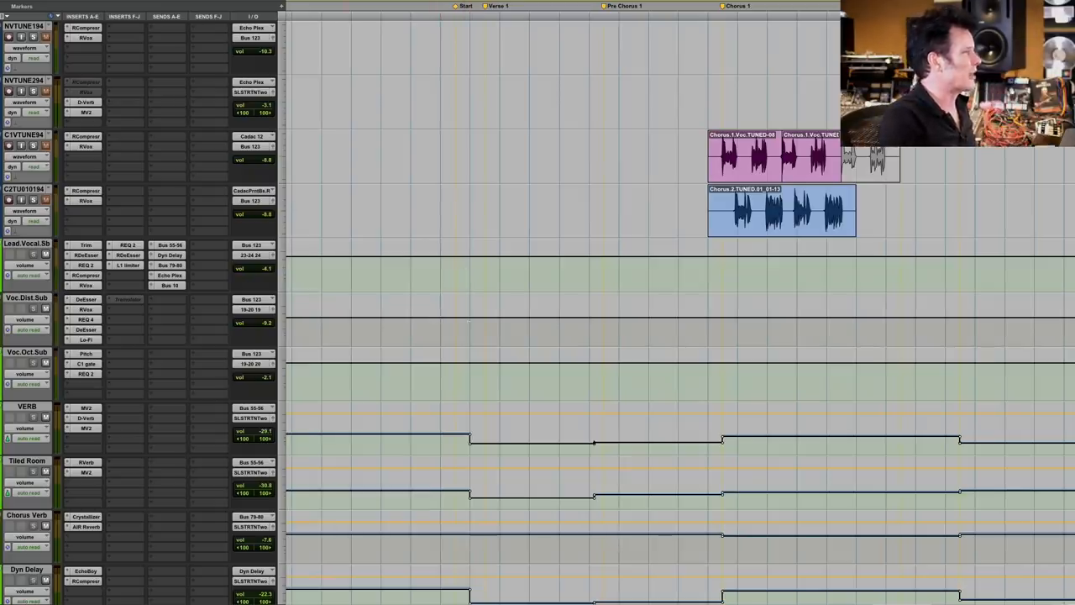
pyautogui.scroll(-3)
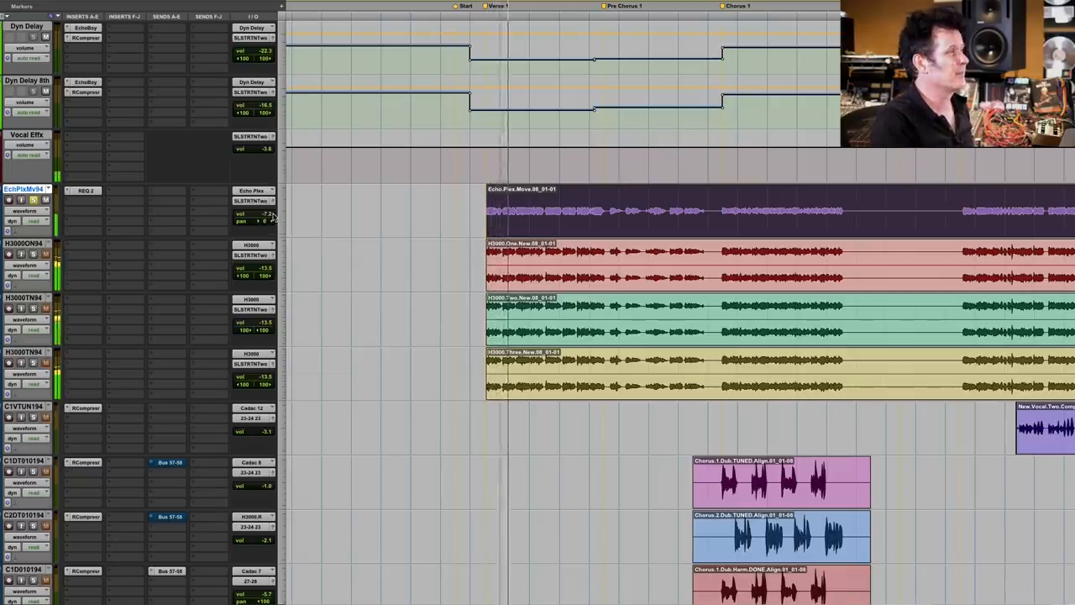
pyautogui.hscroll(-3)
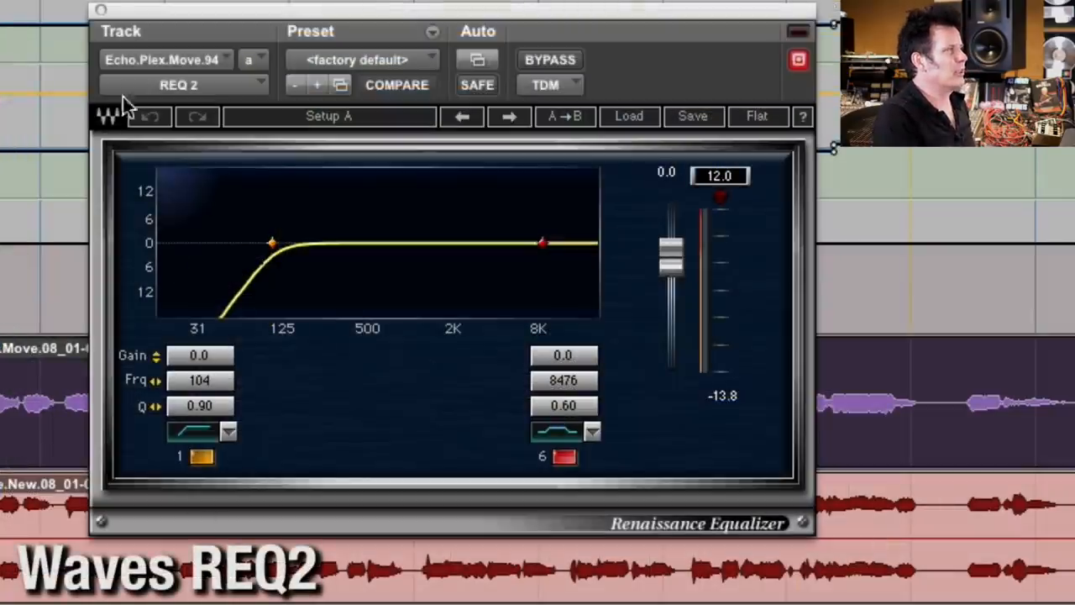
pyautogui.moveTo(286, 285)
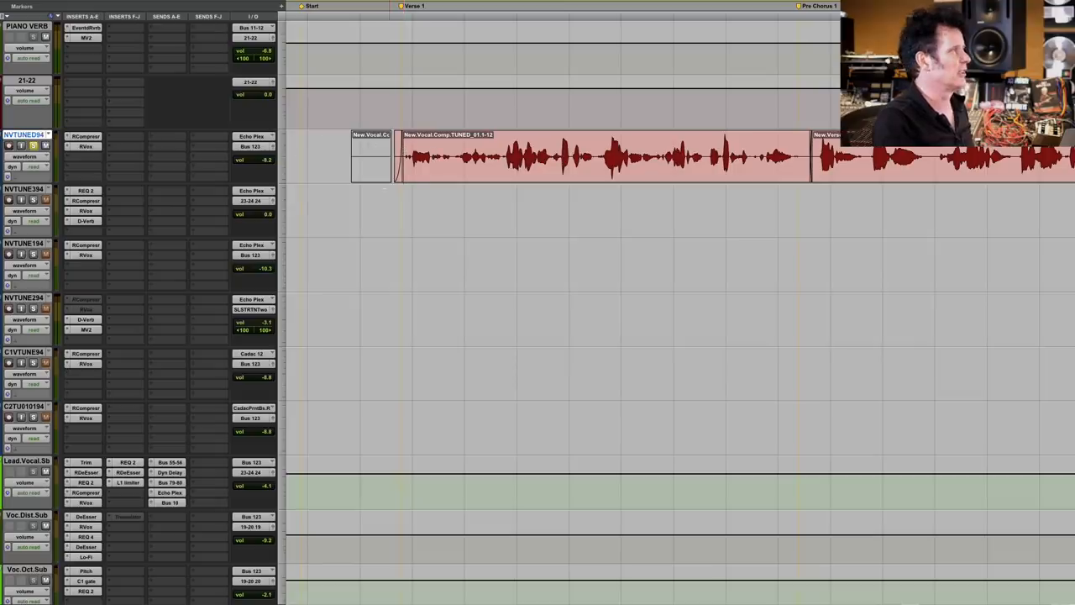
pyautogui.scroll(-3)
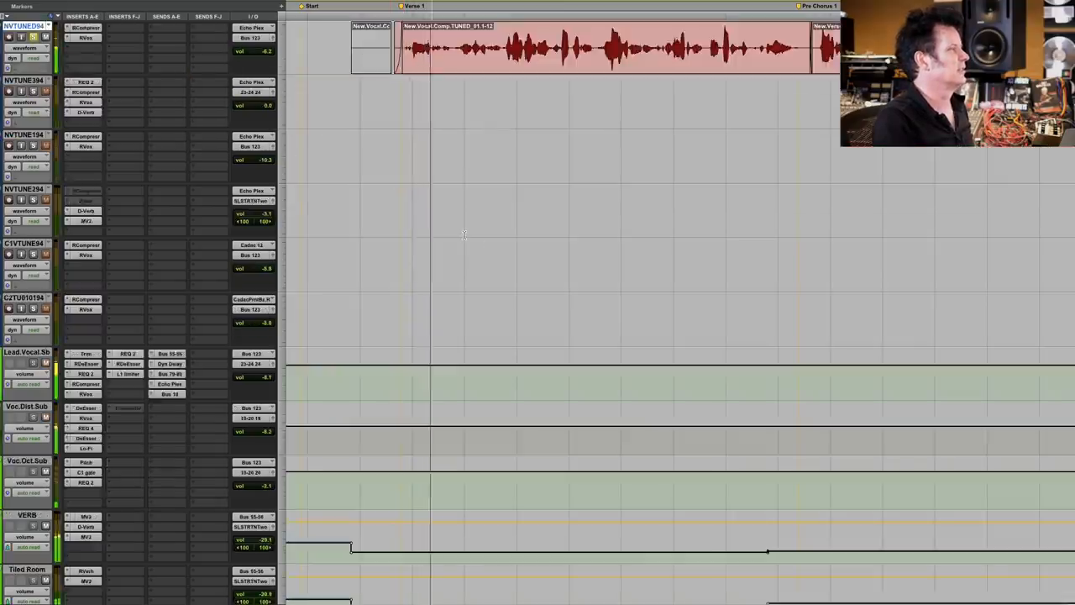
pyautogui.scroll(-3)
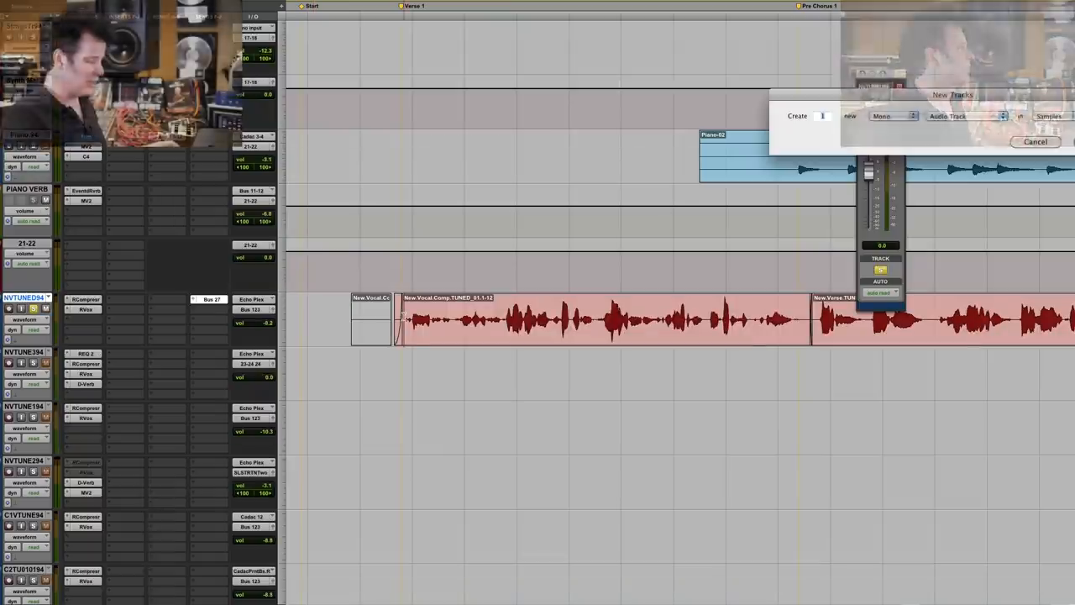
# - Insert the mono Reel Tape Delay plug-in on the new Tape.Delay track
pyautogui.click(963, 116)
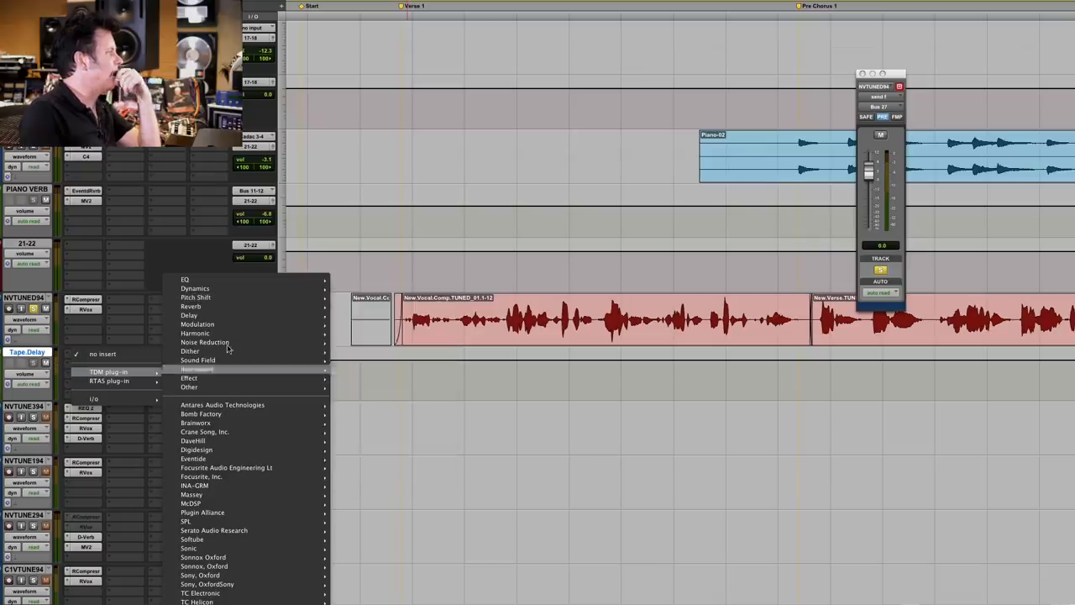
pyautogui.click(188, 315)
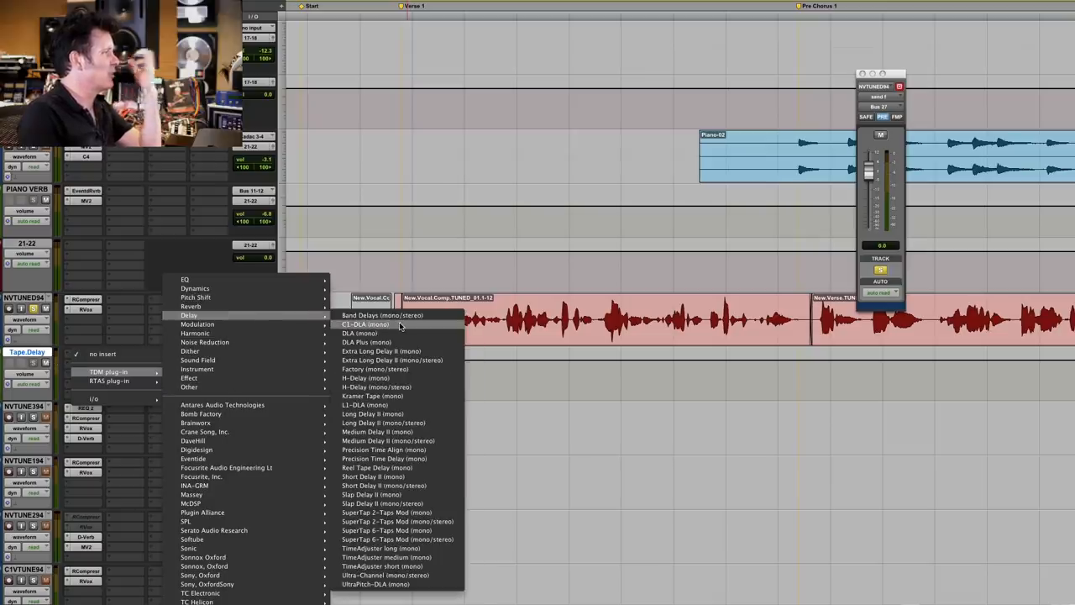
pyautogui.moveTo(422, 467)
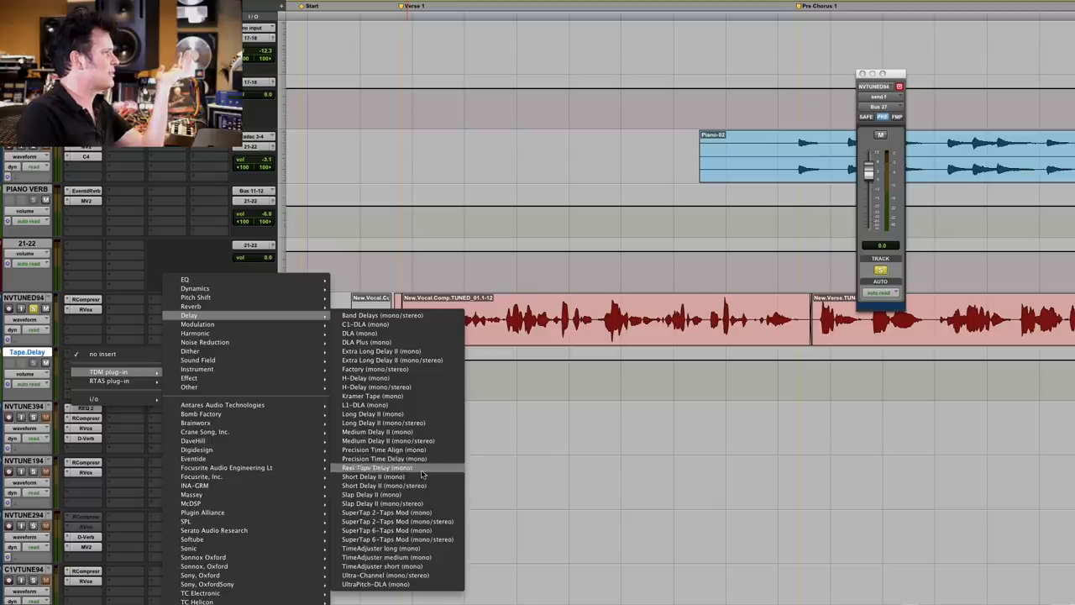
pyautogui.click(370, 466)
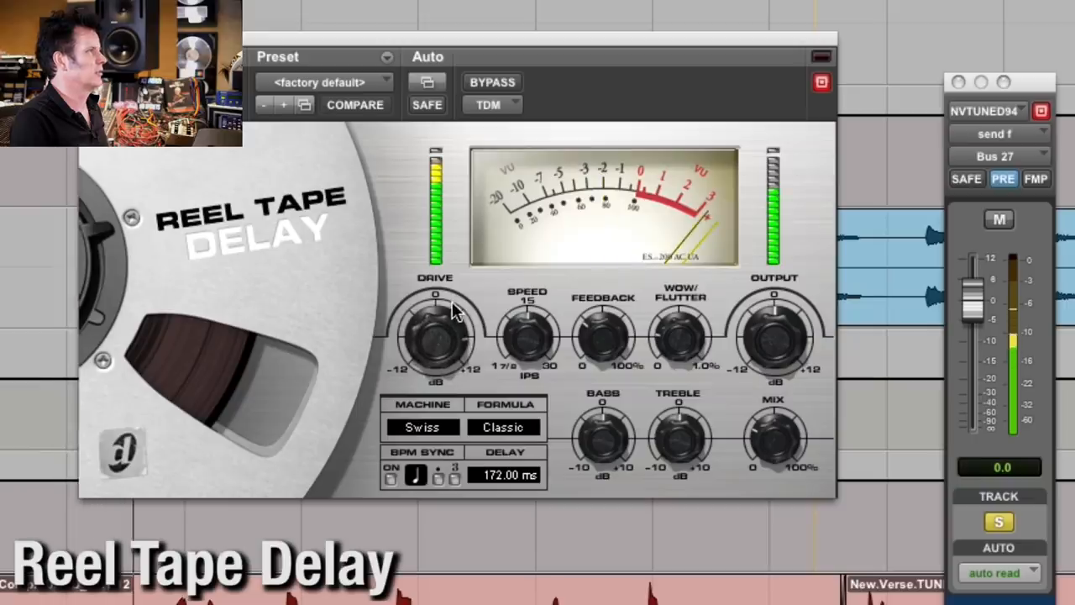
# - Adjust a Reel Tape Delay control away from its factory default
pyautogui.click(354, 105)
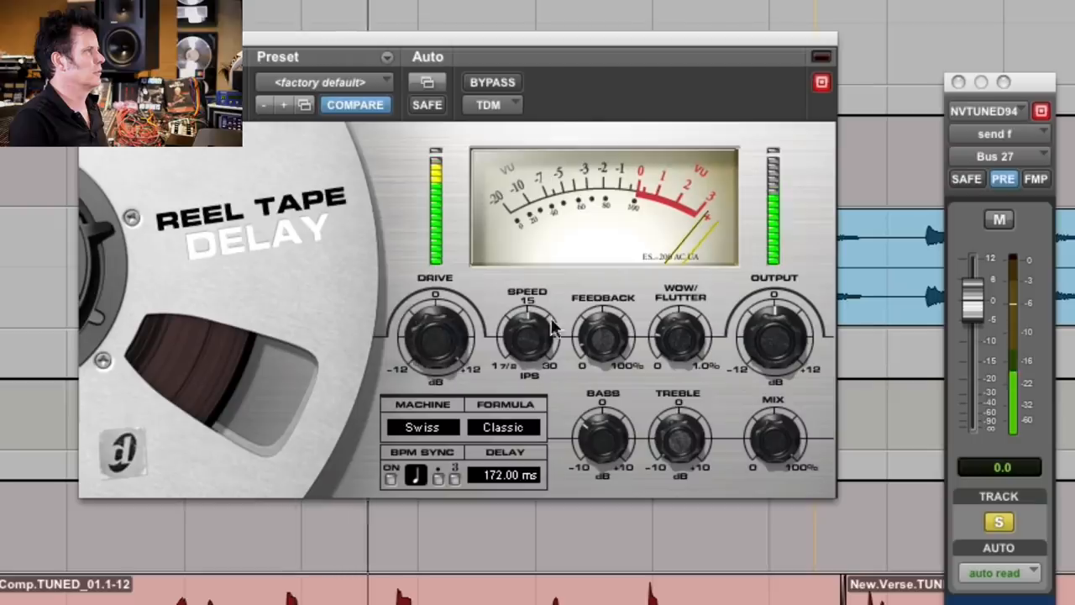
pyautogui.moveTo(697, 343)
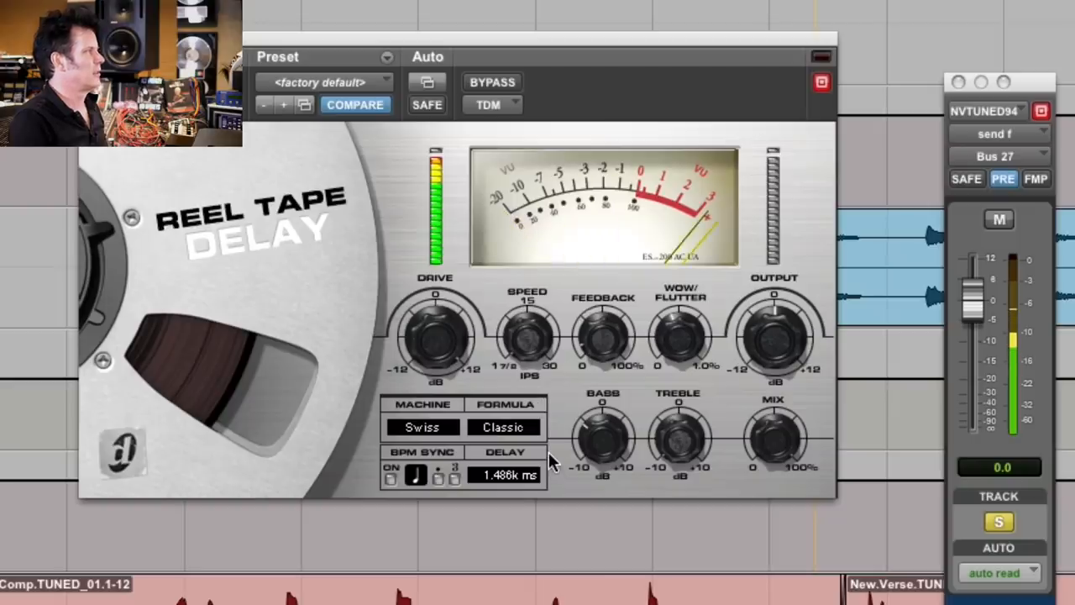
pyautogui.moveTo(523, 354)
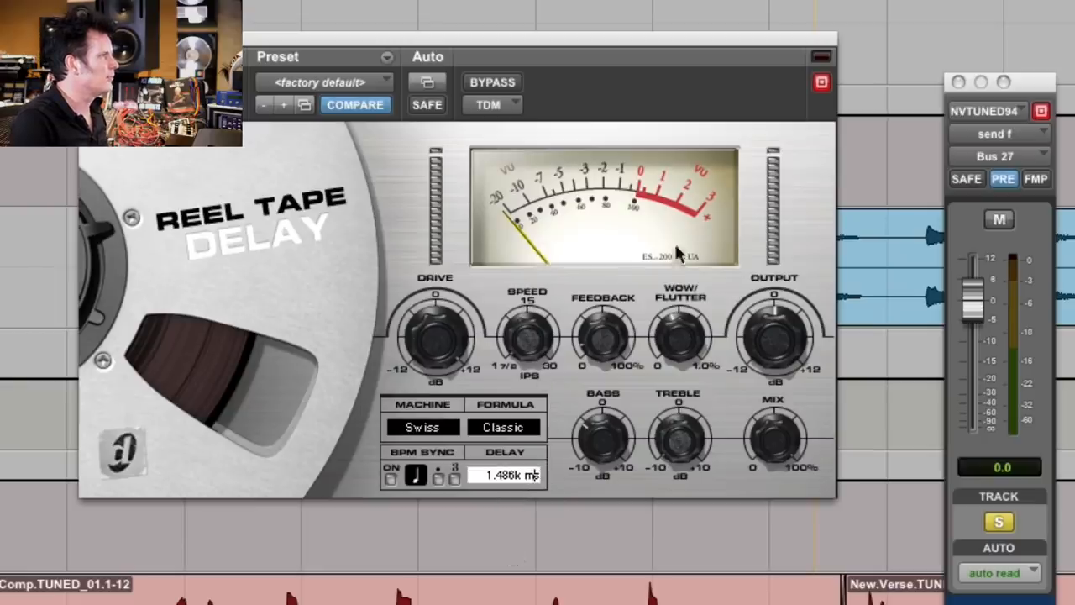
# - Enter 92.88 ms as the Reel Tape Delay's delay time
pyautogui.click(420, 426)
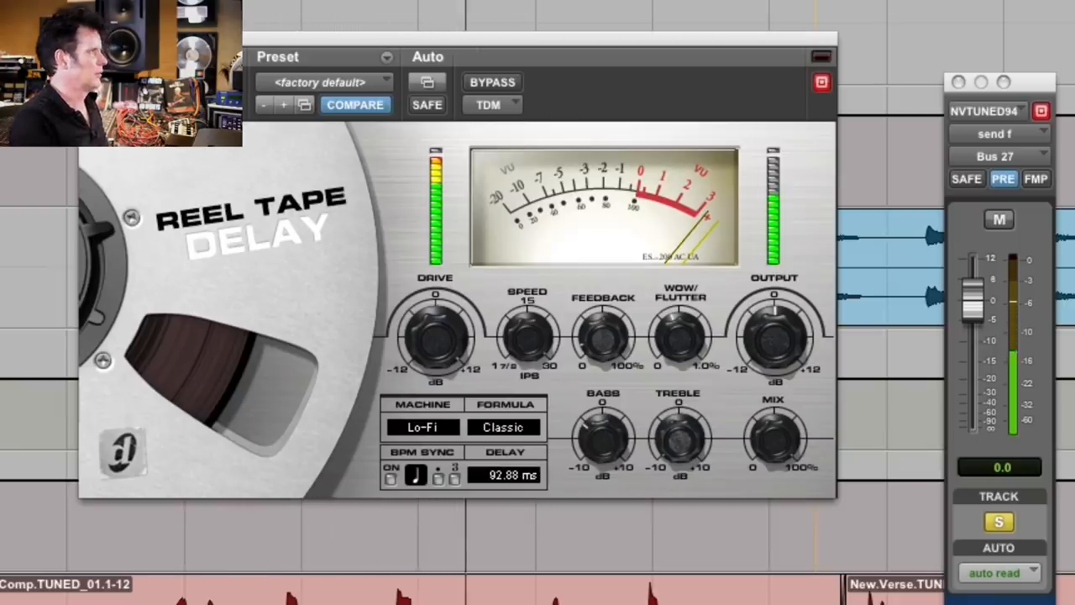
pyautogui.click(505, 476)
pyautogui.write('3')
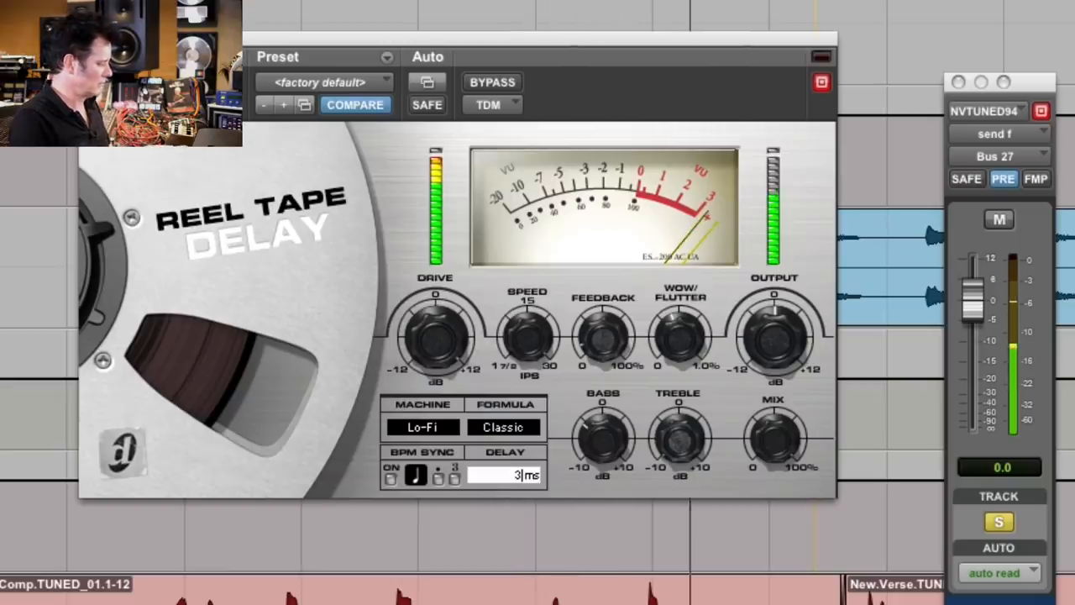
pyautogui.write('92.88')
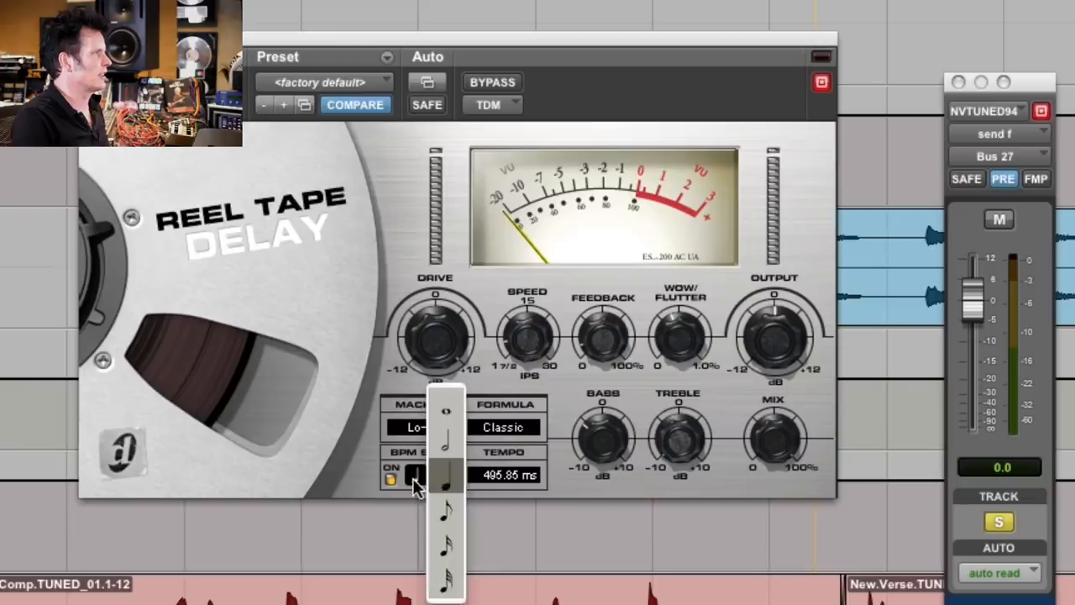
# - Pick a shorter note value for the tempo-synced delay, yielding 92.88 ms
pyautogui.click(445, 475)
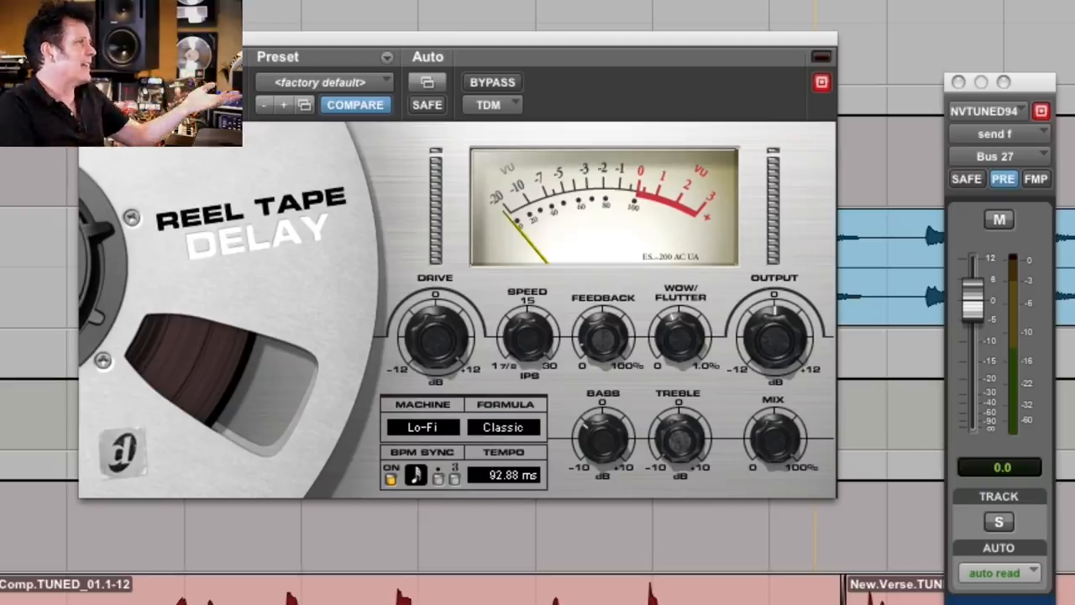
pyautogui.moveTo(618, 460)
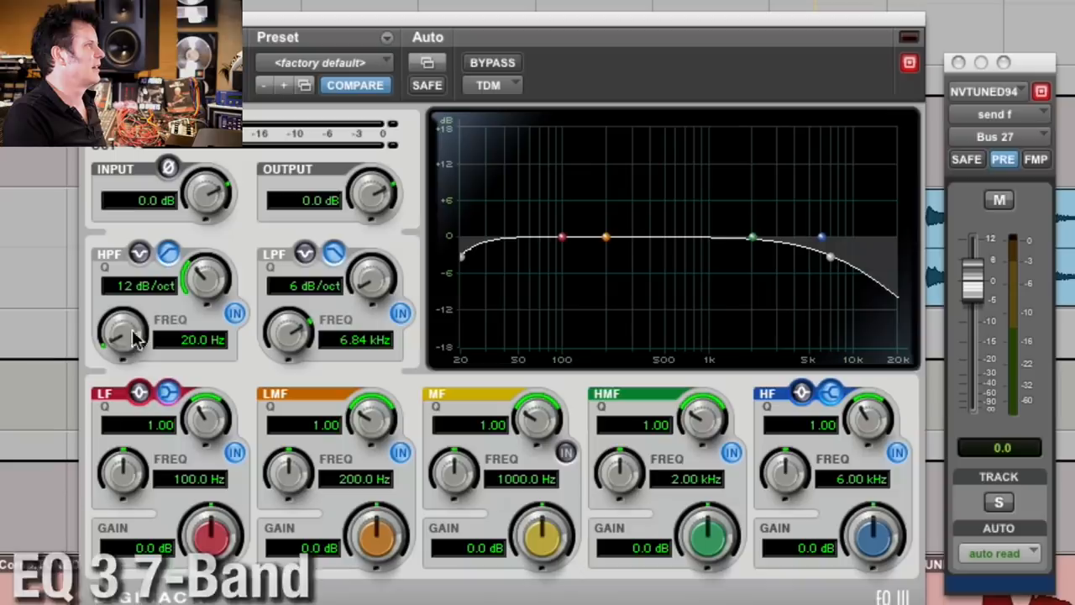
# - Raise the EQ3 high-pass cutoff to roughly 320 Hz to thin the repeats' lows
pyautogui.moveTo(122, 331); pyautogui.dragTo(135, 323)
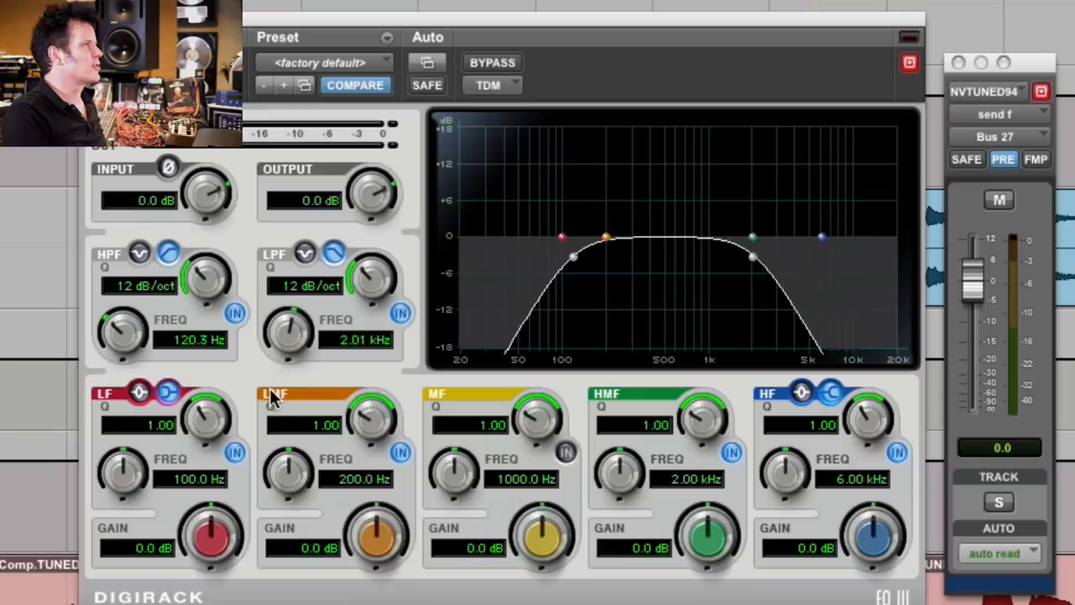
pyautogui.moveTo(121, 336); pyautogui.dragTo(135, 320)
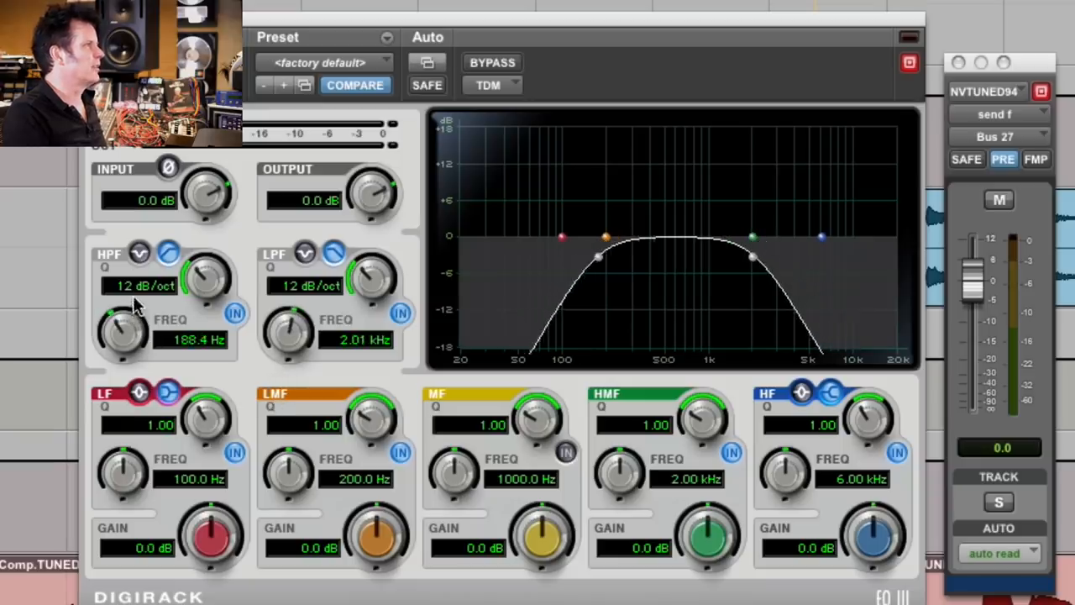
pyautogui.moveTo(126, 331); pyautogui.dragTo(138, 302)
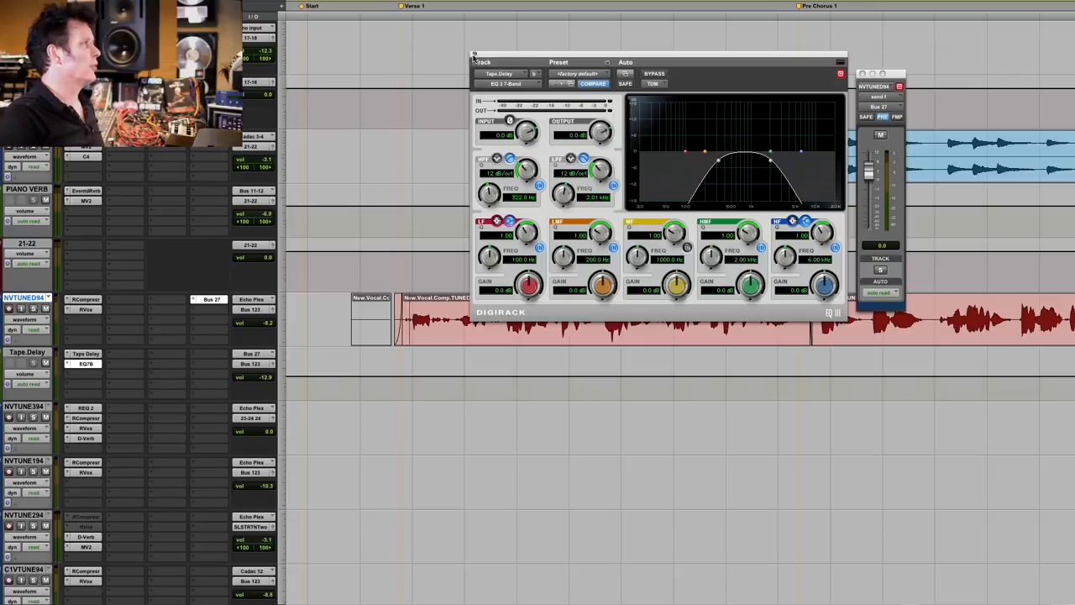
# - Close the EQ3 and output windows and scroll down to the chorus dub tracks
pyautogui.click(837, 74)
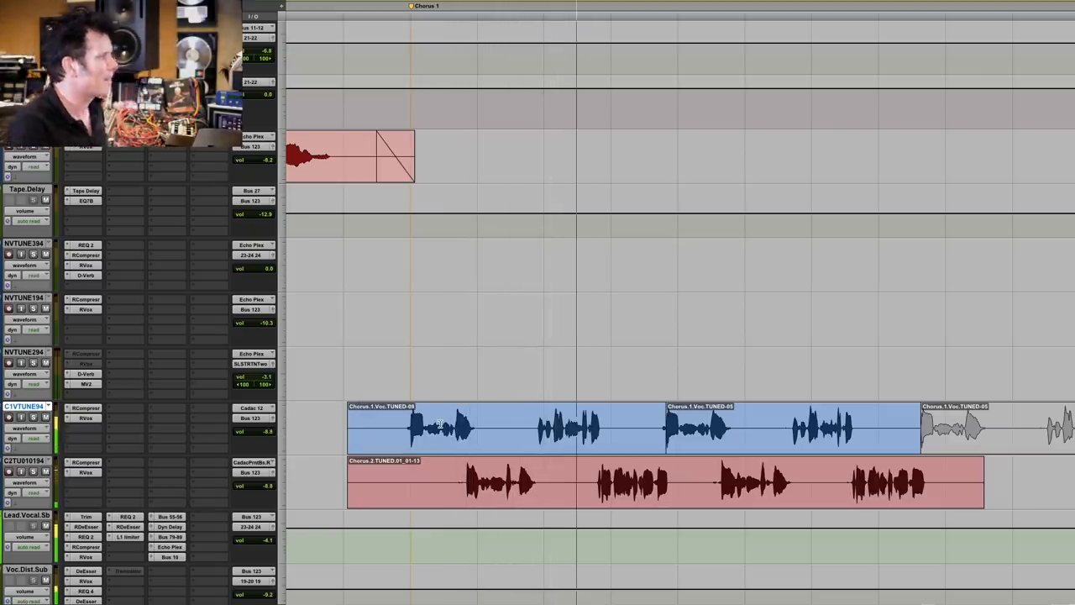
pyautogui.scroll(-3)
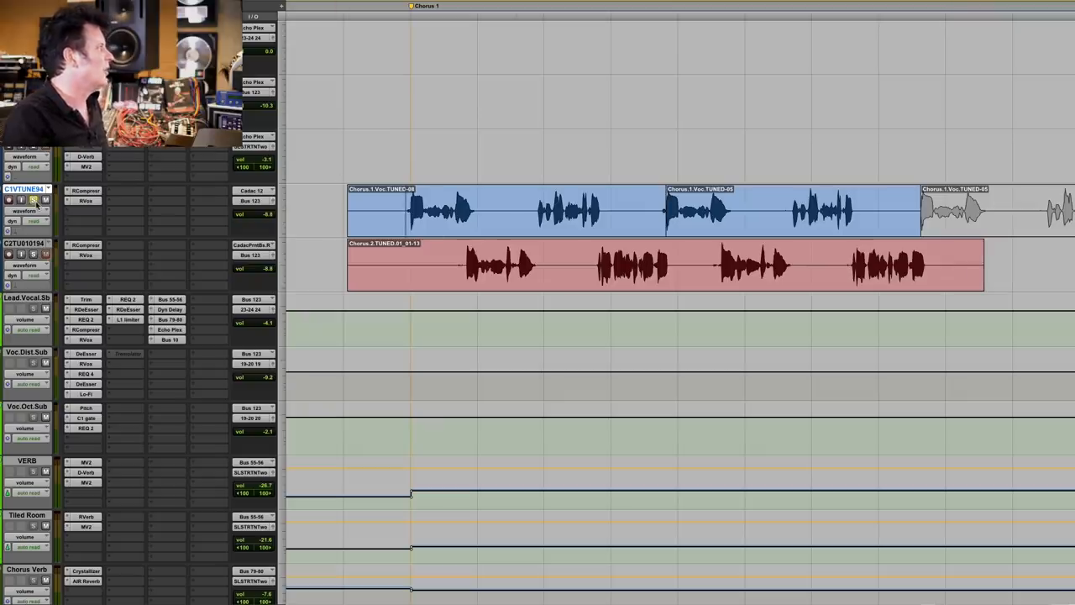
pyautogui.scroll(-3)
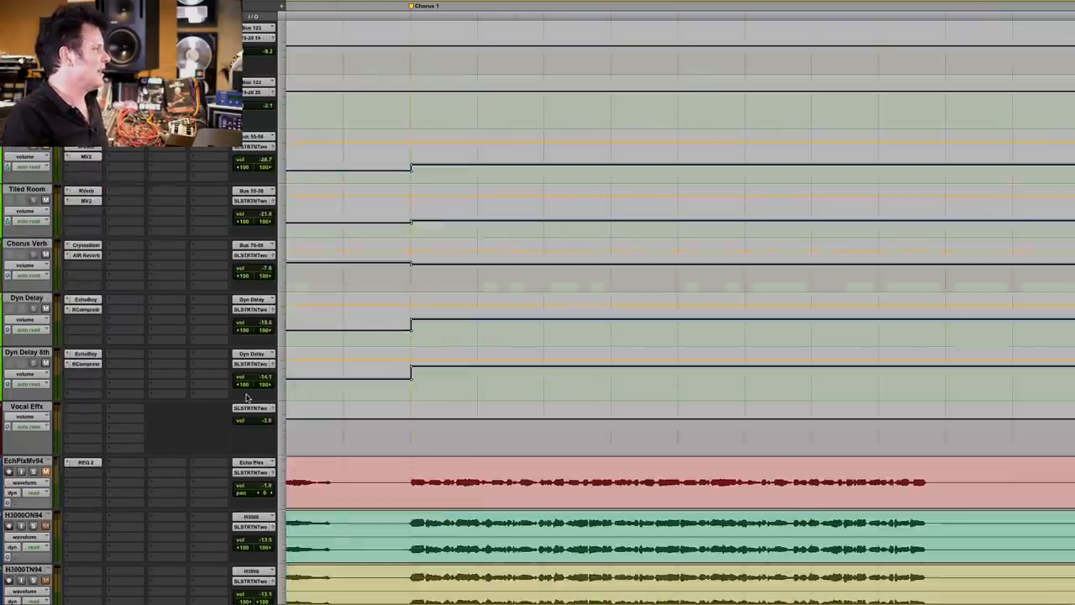
pyautogui.scroll(-3)
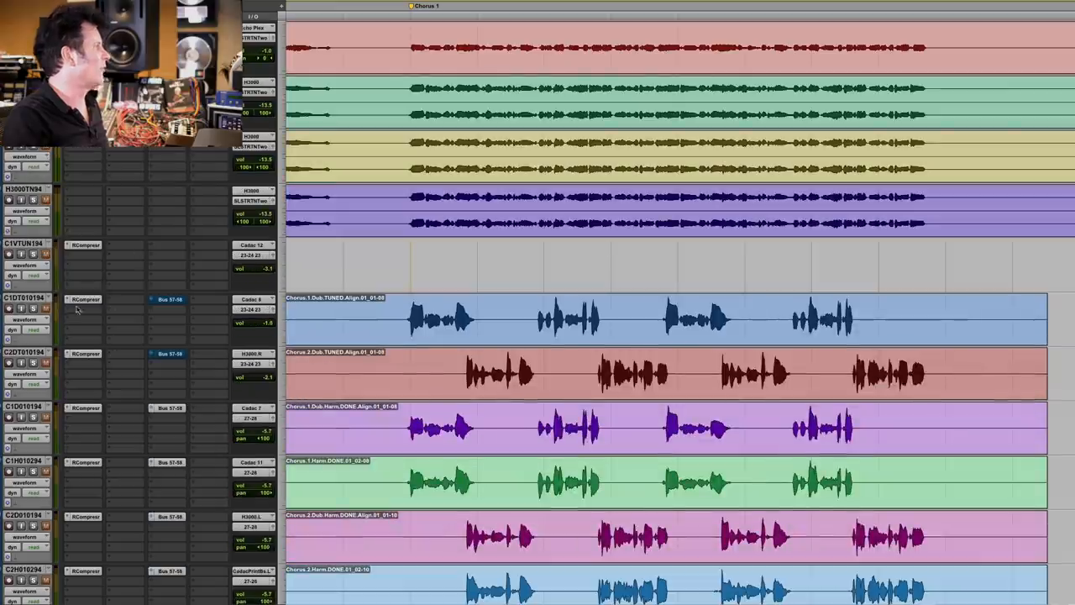